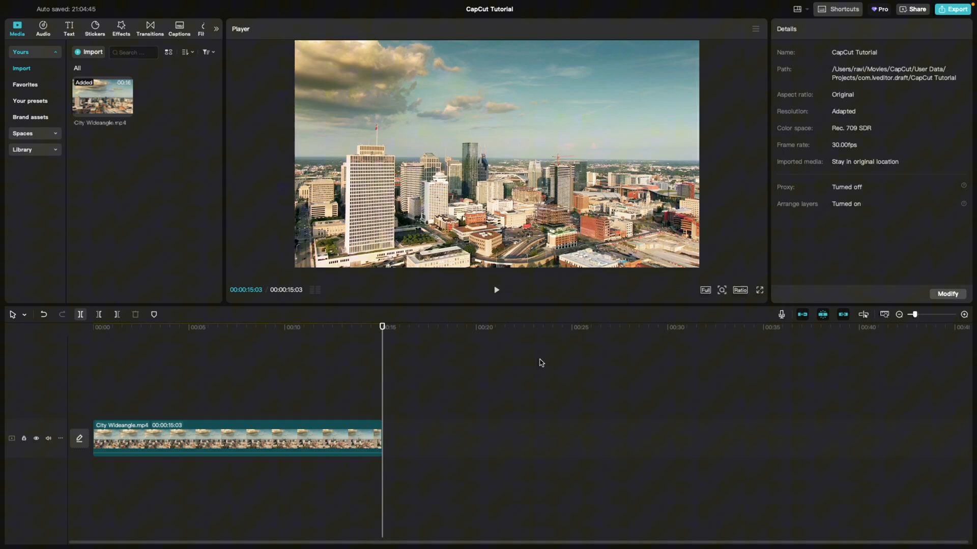
pyautogui.moveTo(533, 364)
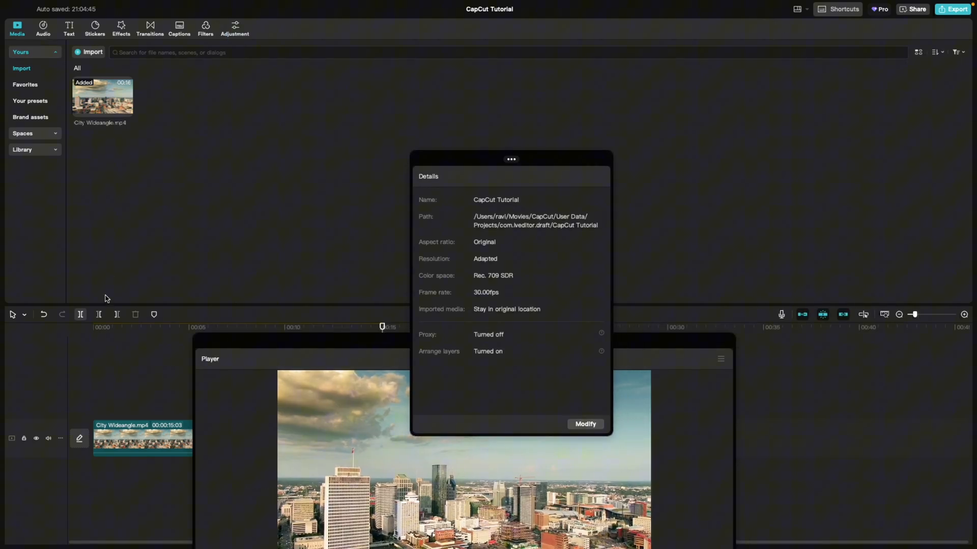
pyautogui.moveTo(206, 317)
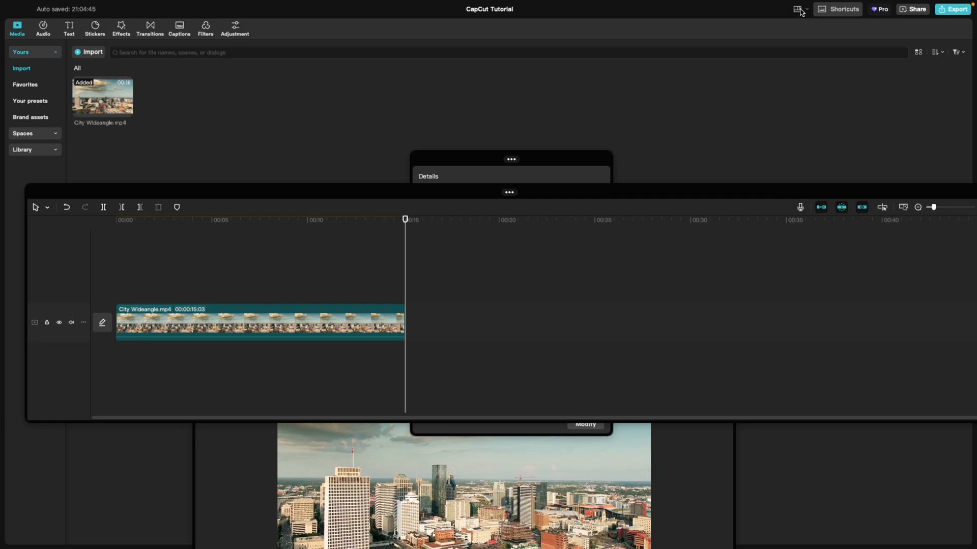
# Choose Reset current layout from the workspace layouts menu to restore the default panels
pyautogui.click(798, 9)
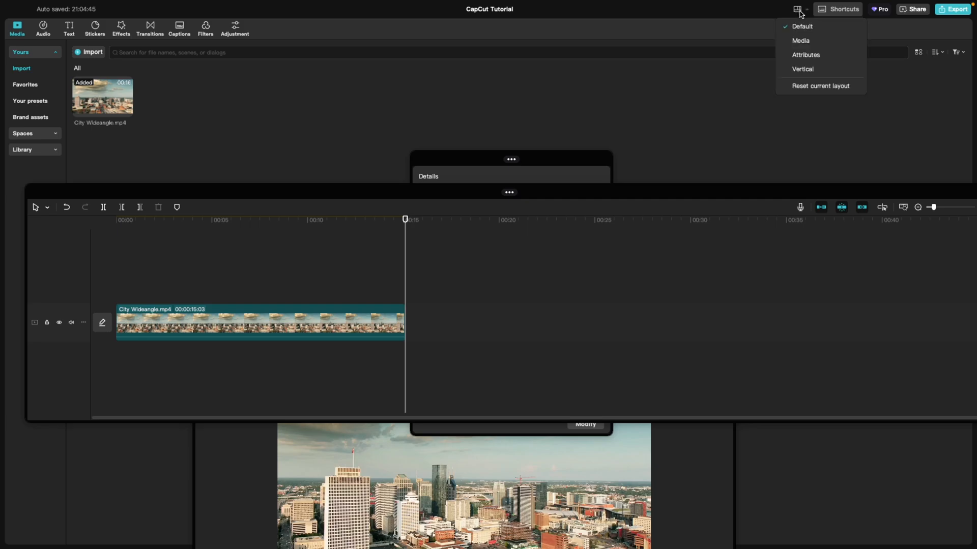
pyautogui.moveTo(797, 5)
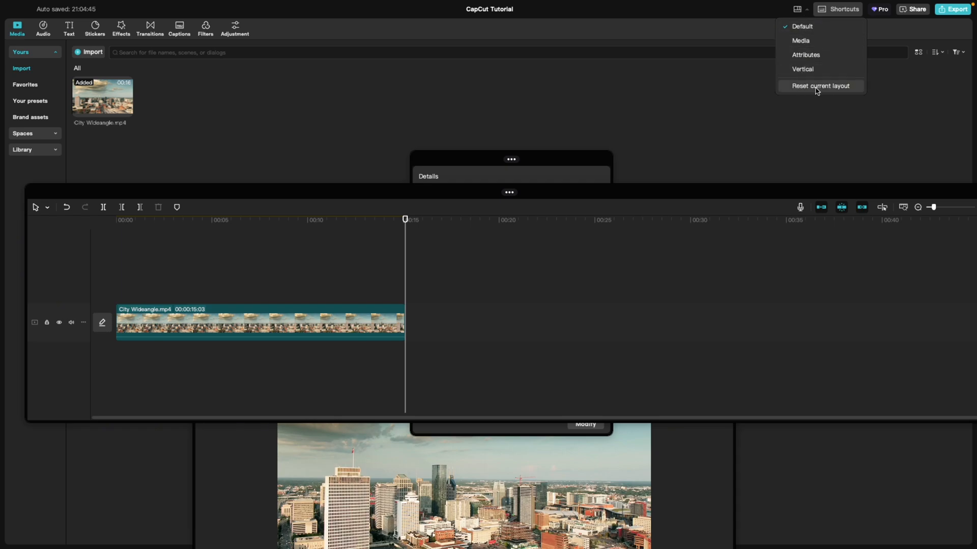
pyautogui.click(820, 86)
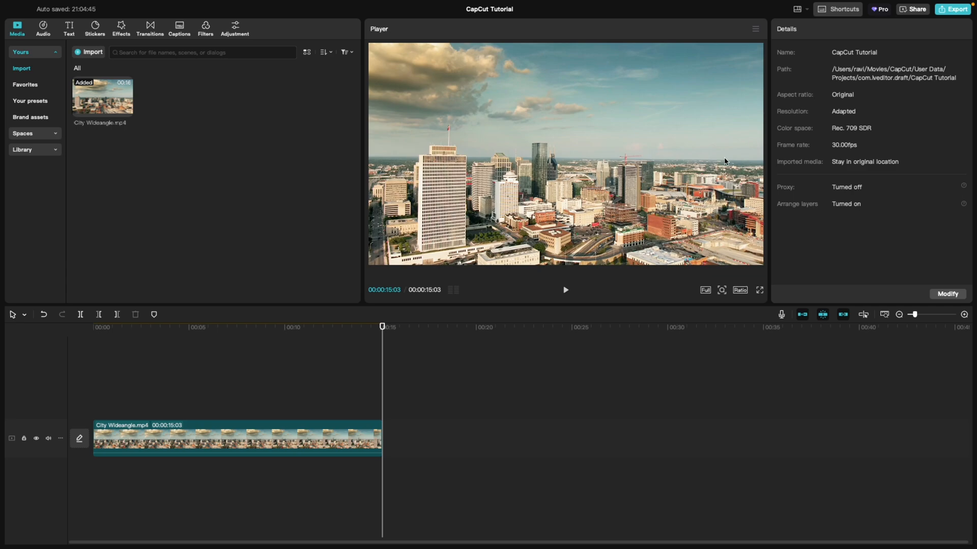
pyautogui.moveTo(397, 369)
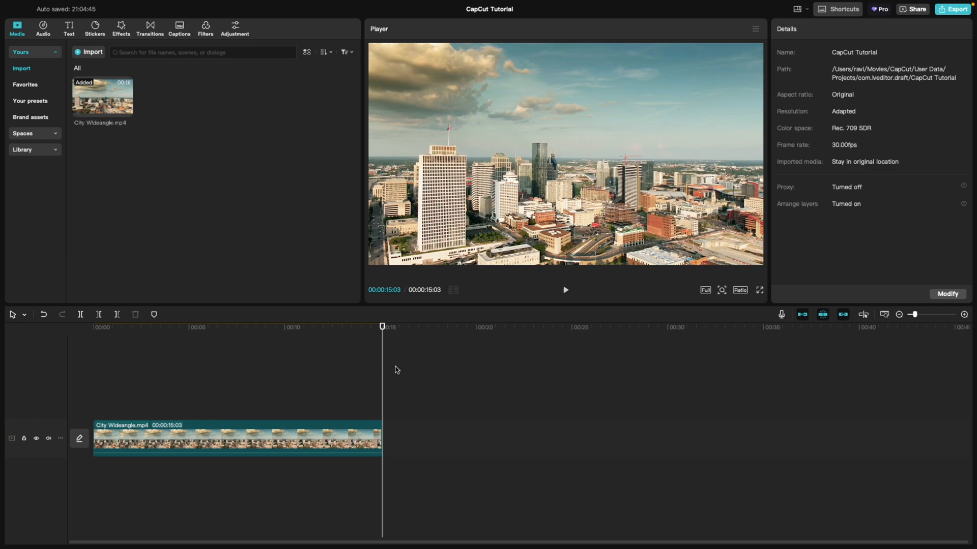
pyautogui.moveTo(588, 360)
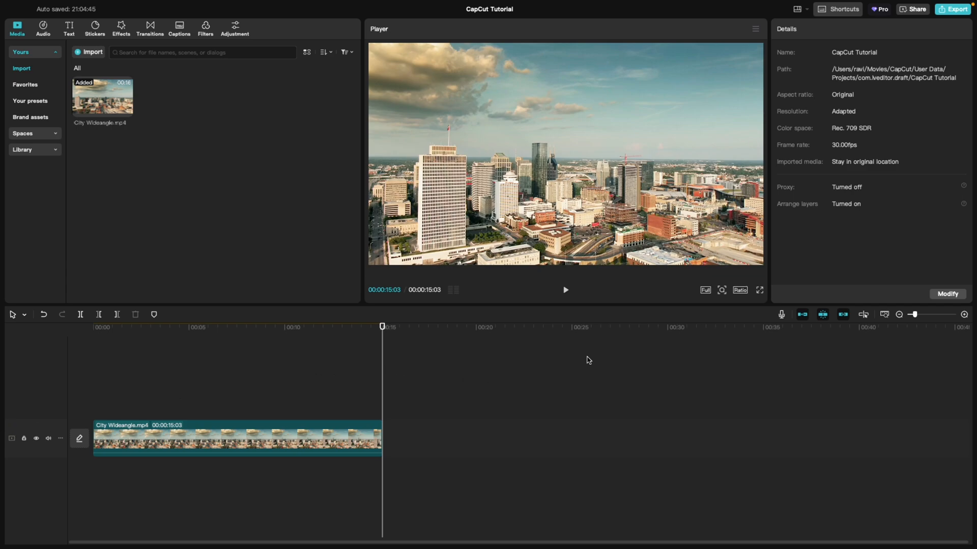
pyautogui.moveTo(541, 354)
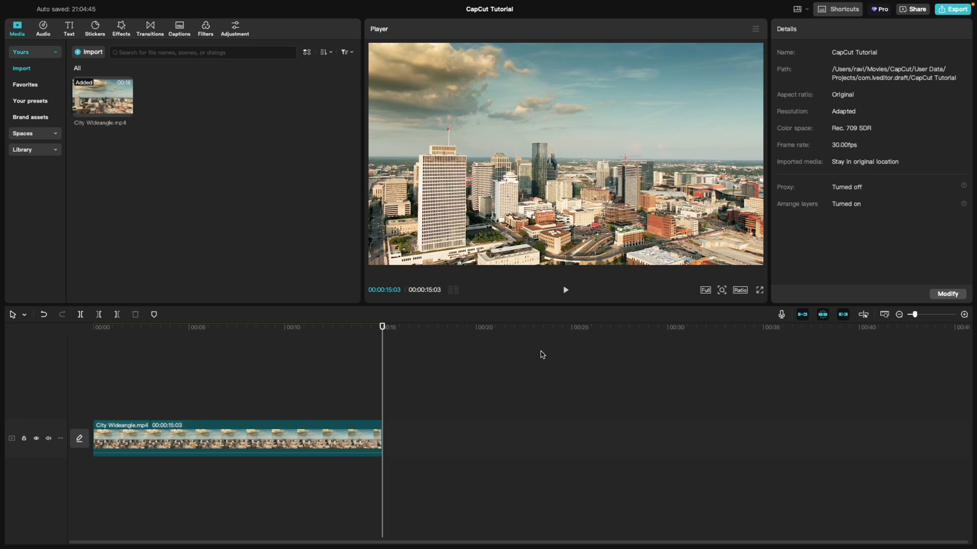